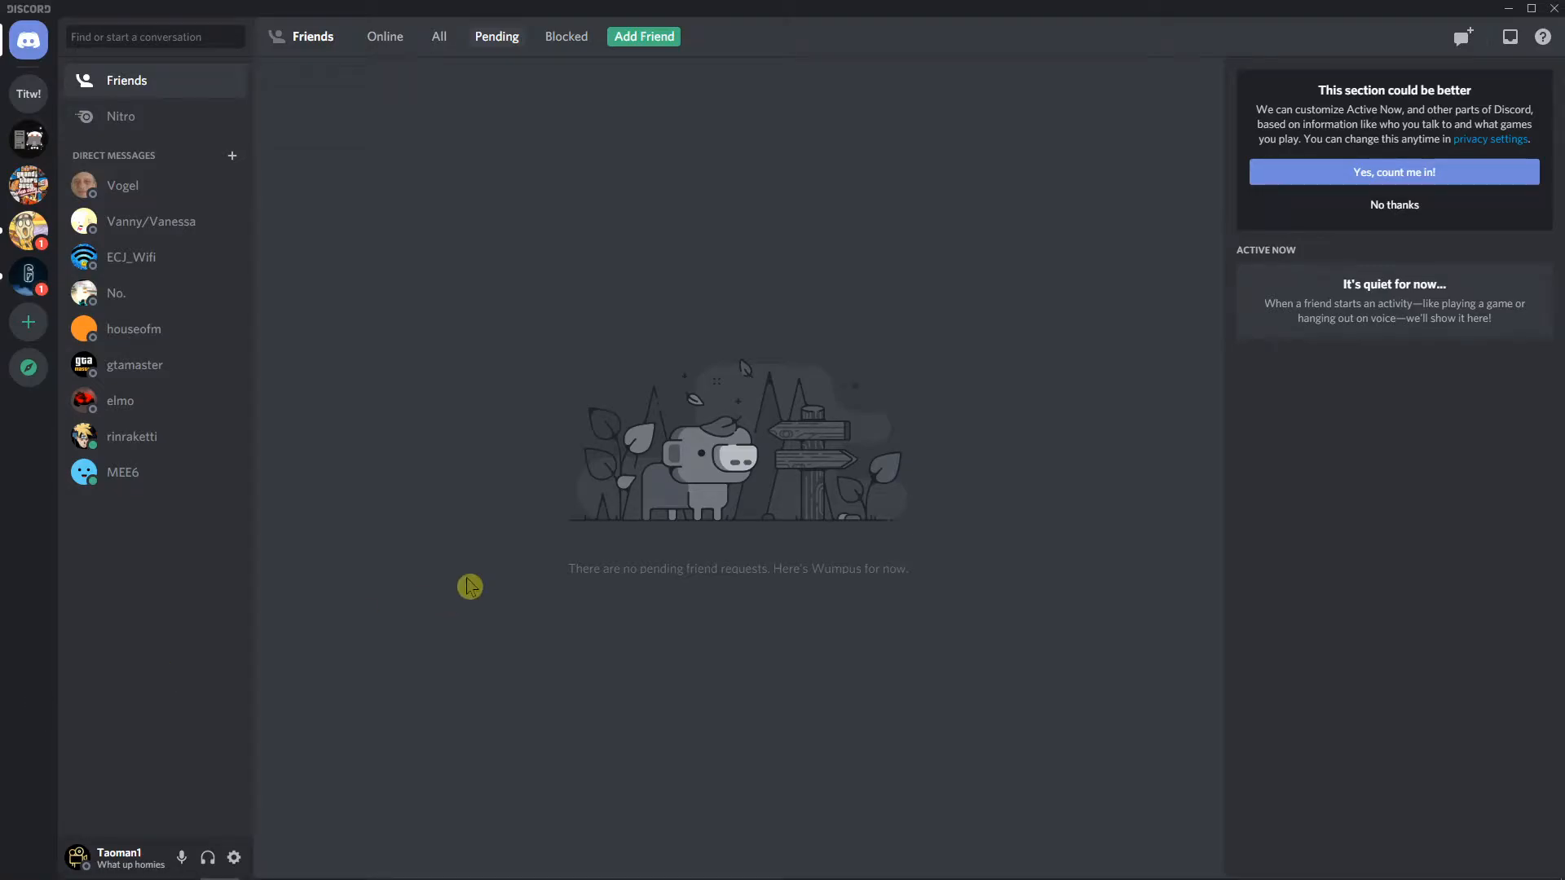
mouse_move(503, 614)
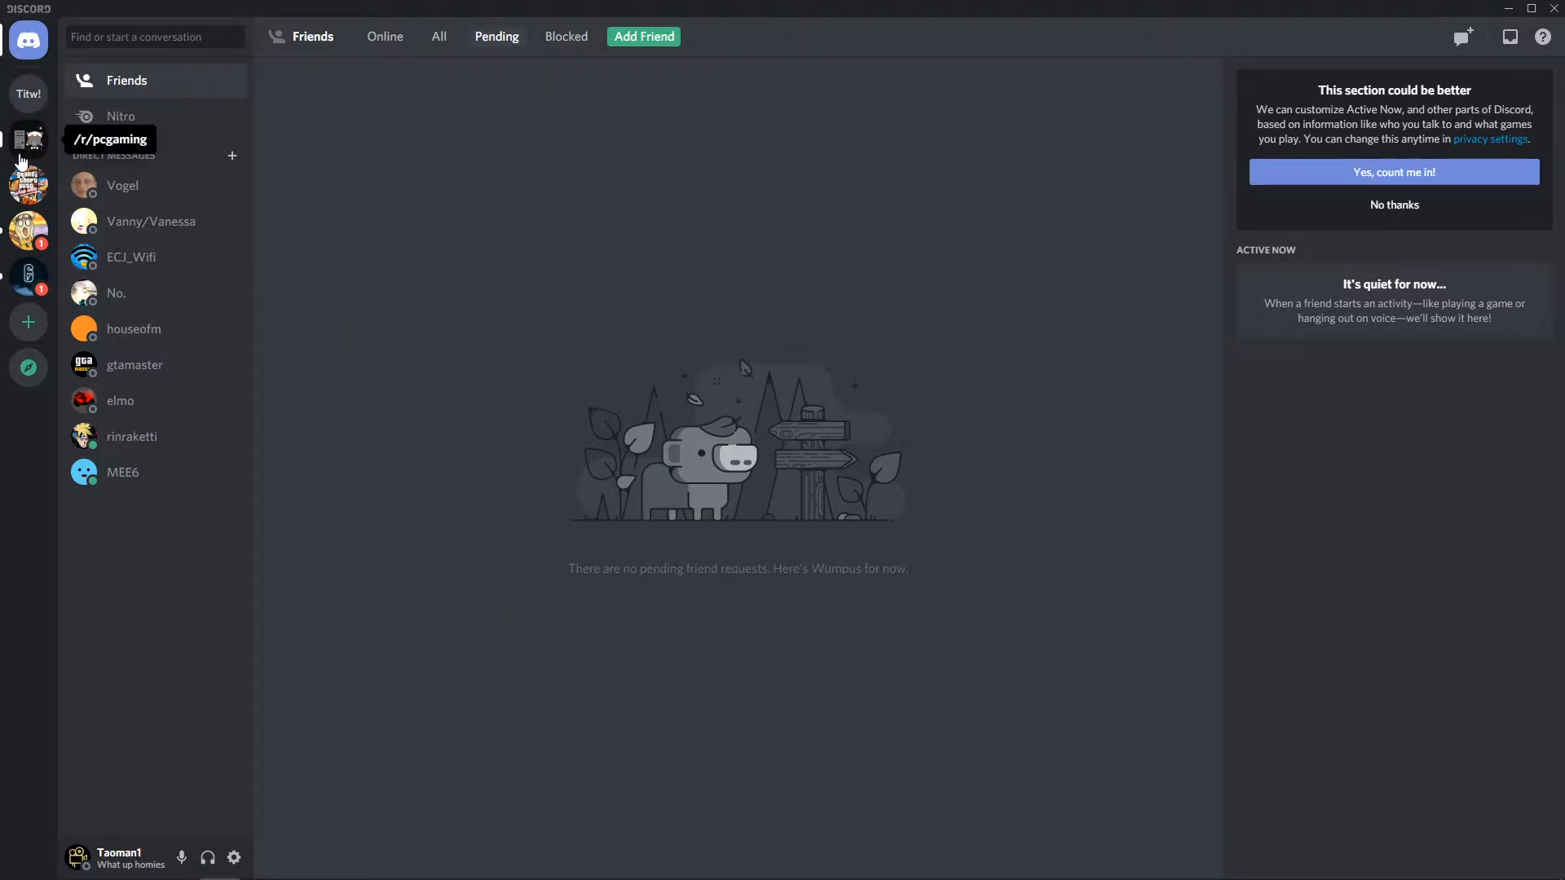
Raise a /r/pcgaming moderator's User Volume to 180% from their right-click menu.
click(28, 140)
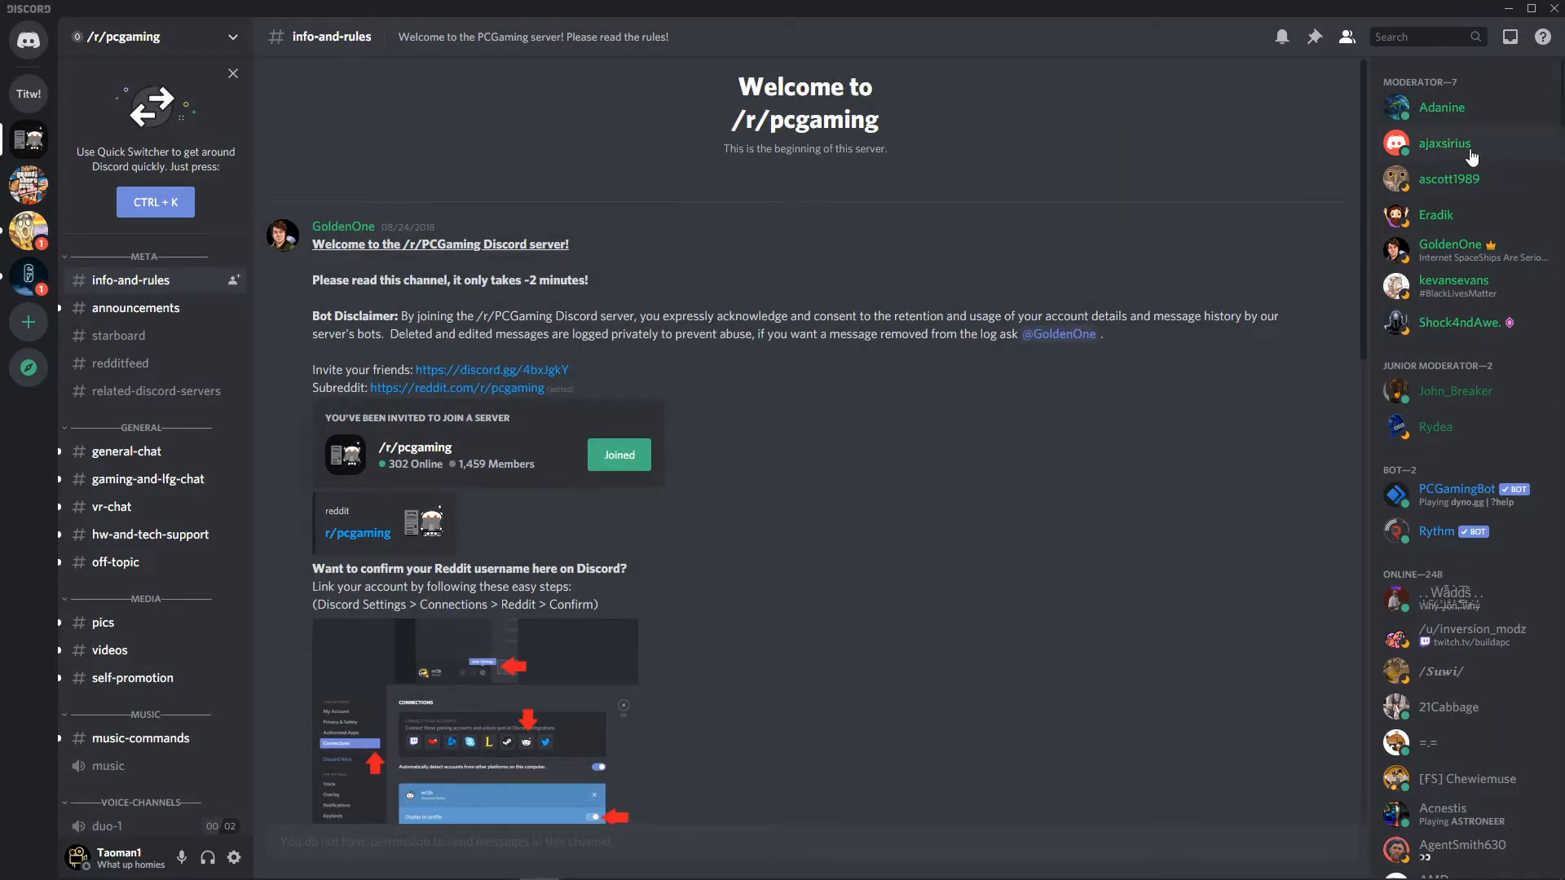
mouse_move(1454, 156)
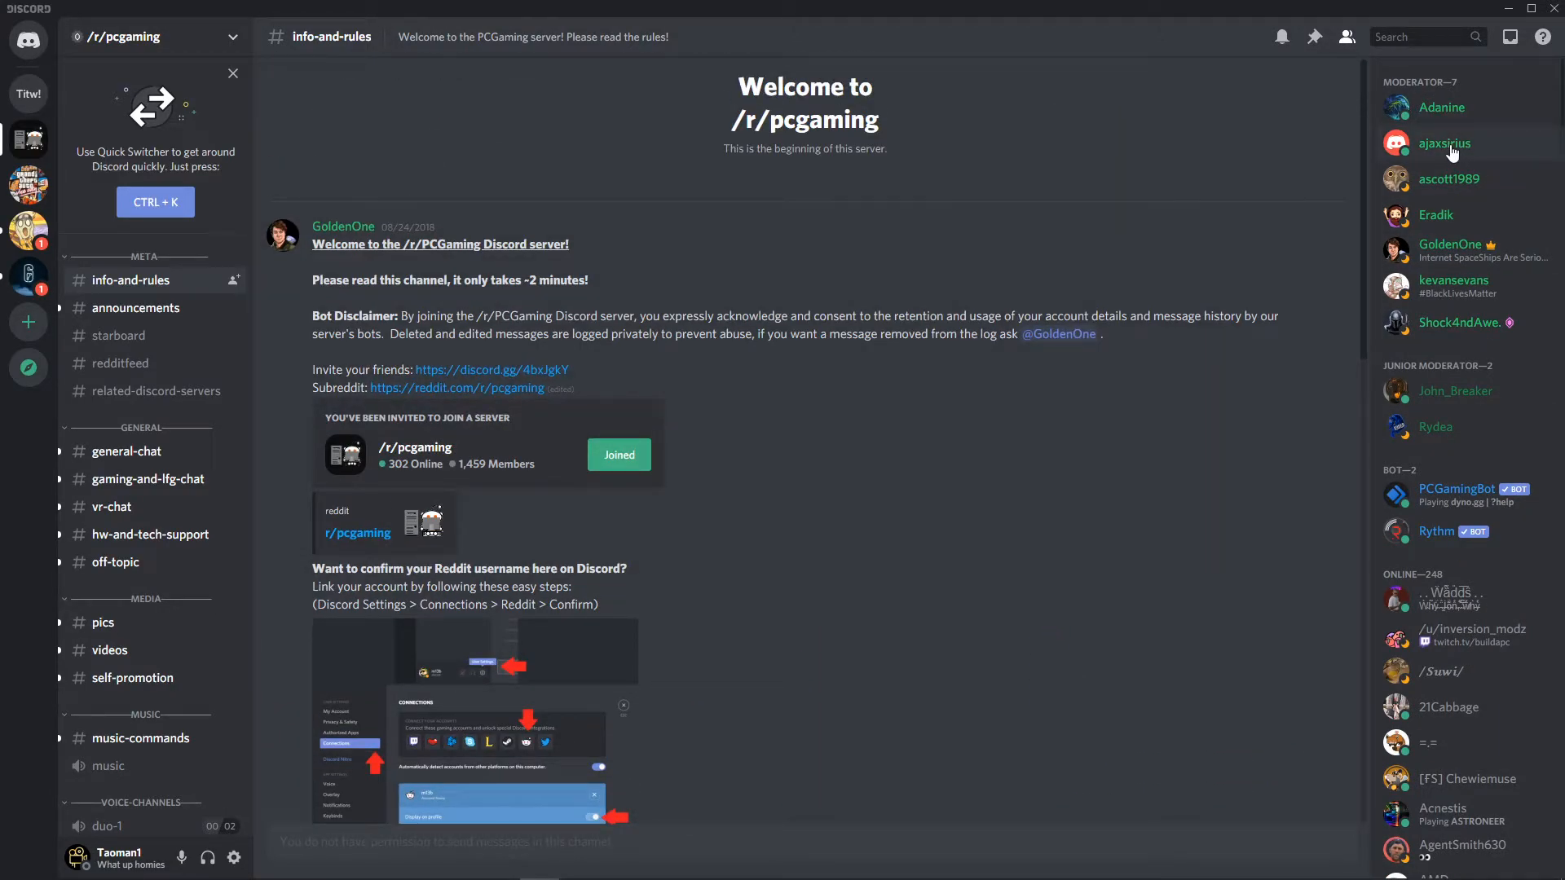
right_click(1443, 144)
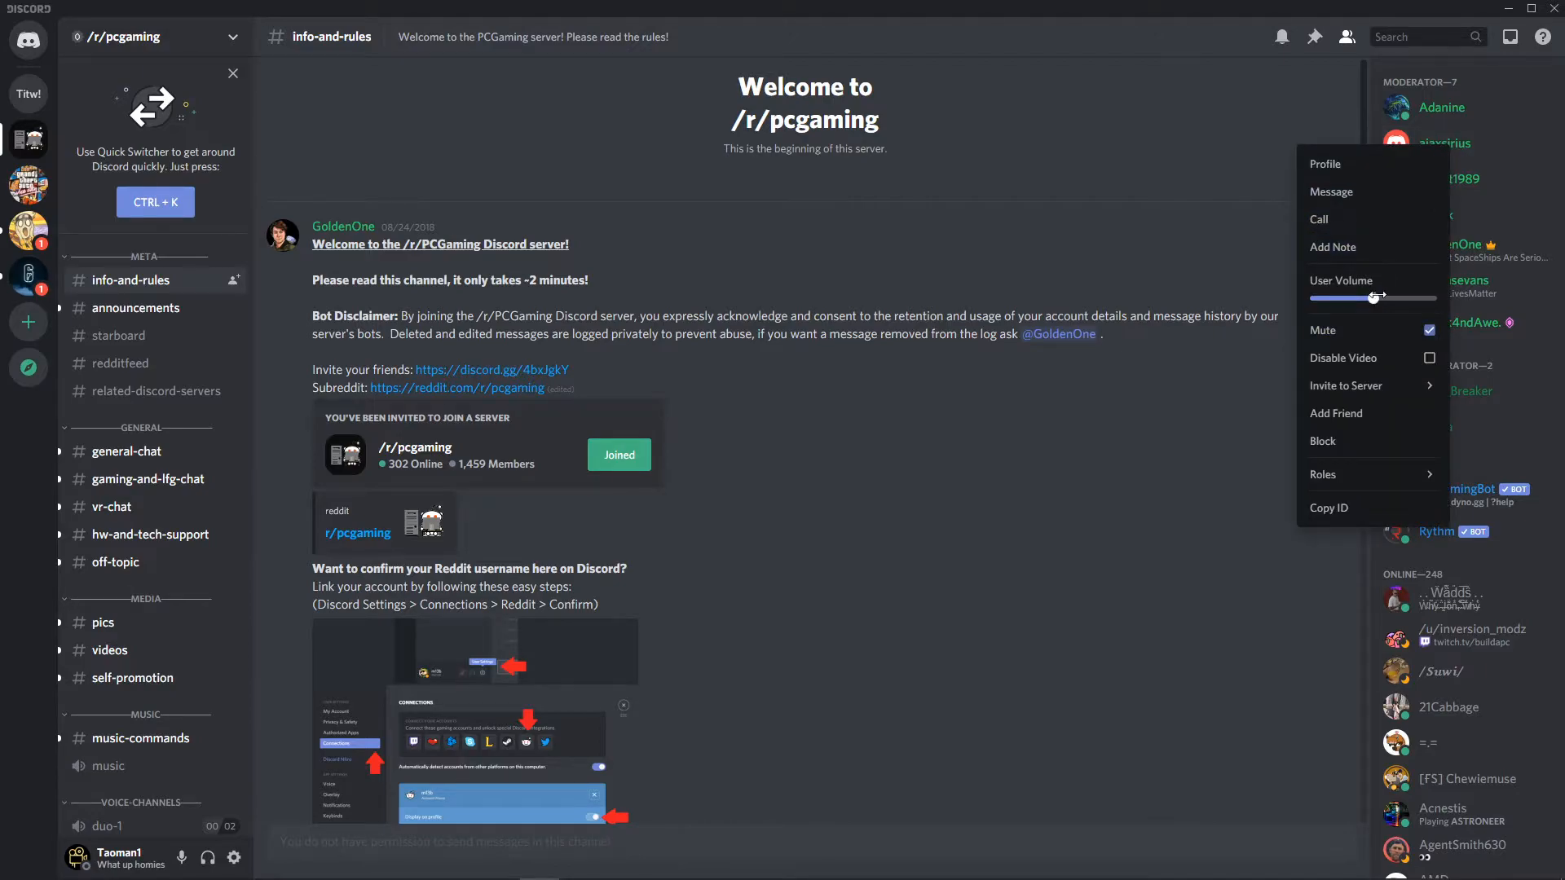
drag(1372, 298, 1393, 298)
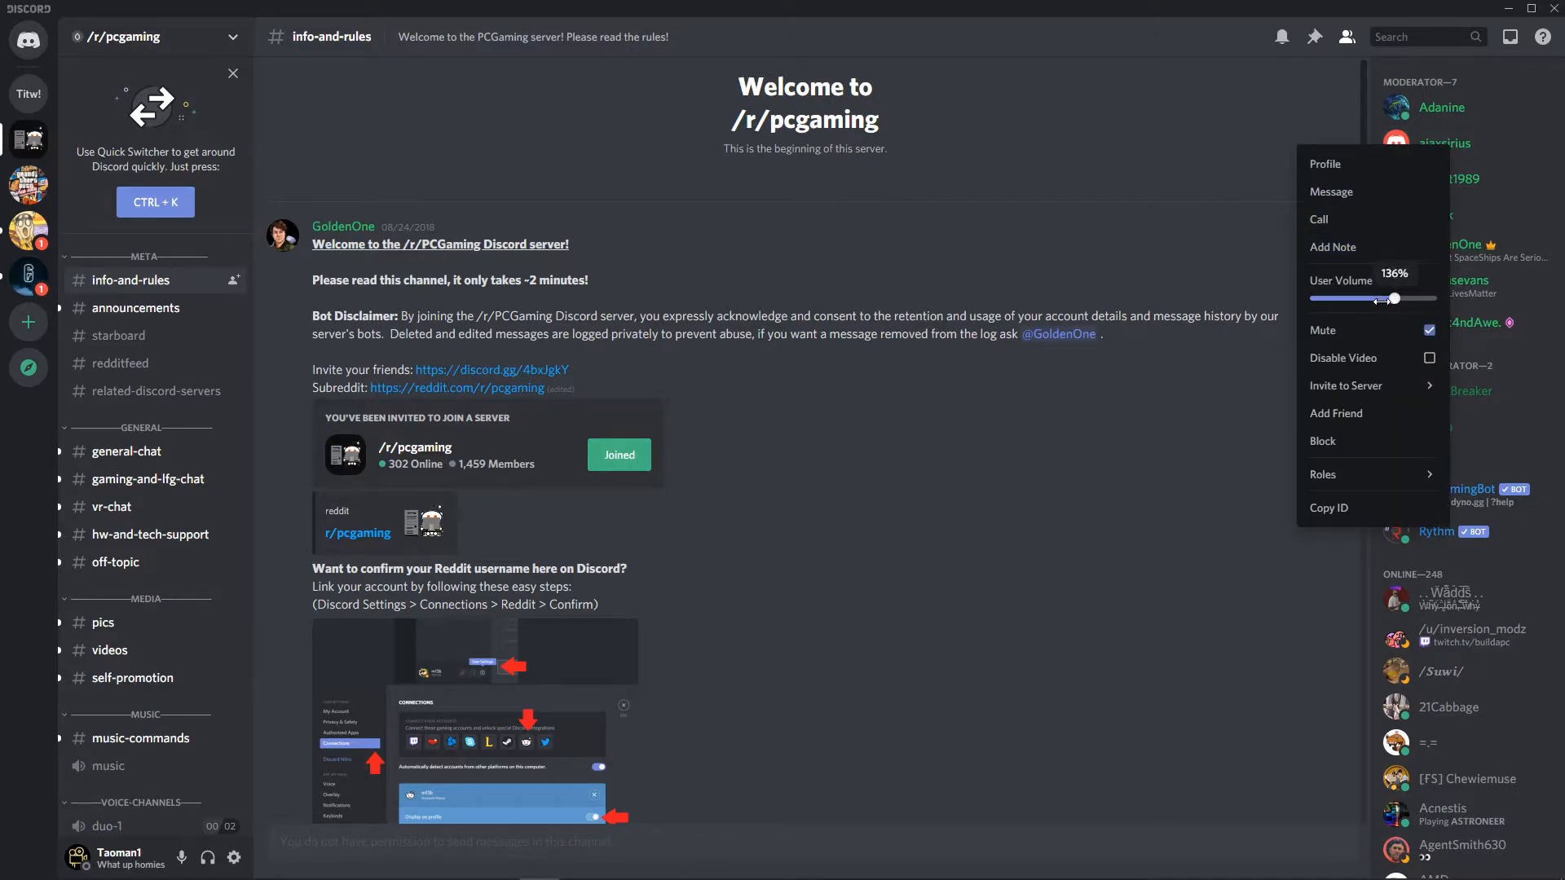
drag(1395, 298, 1423, 298)
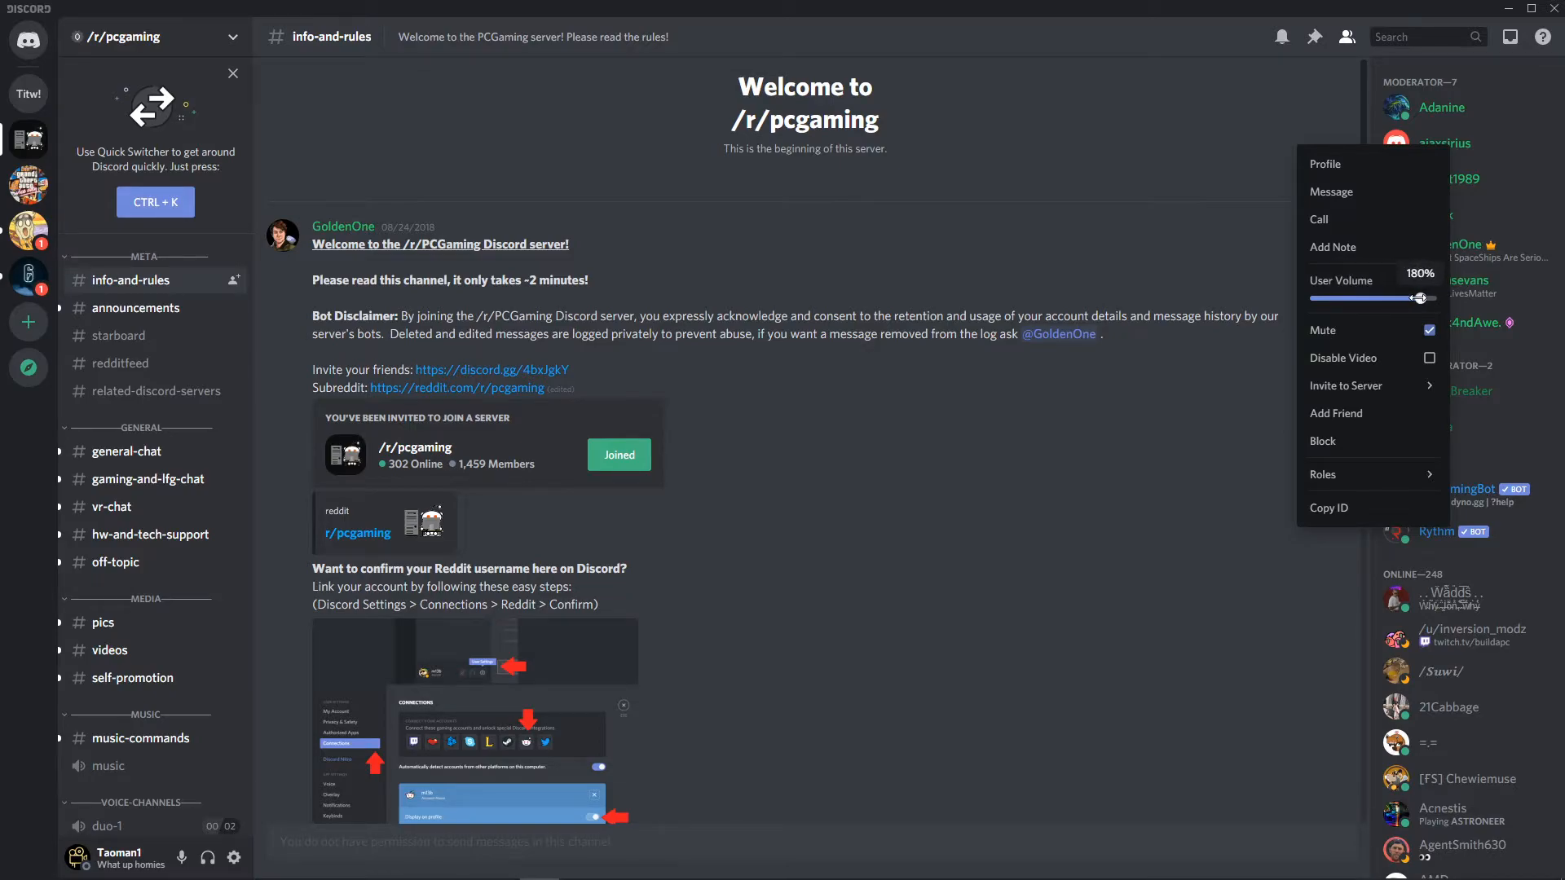
Raise an offline GTA server member's User Volume to 133% from their right-click menu.
click(28, 186)
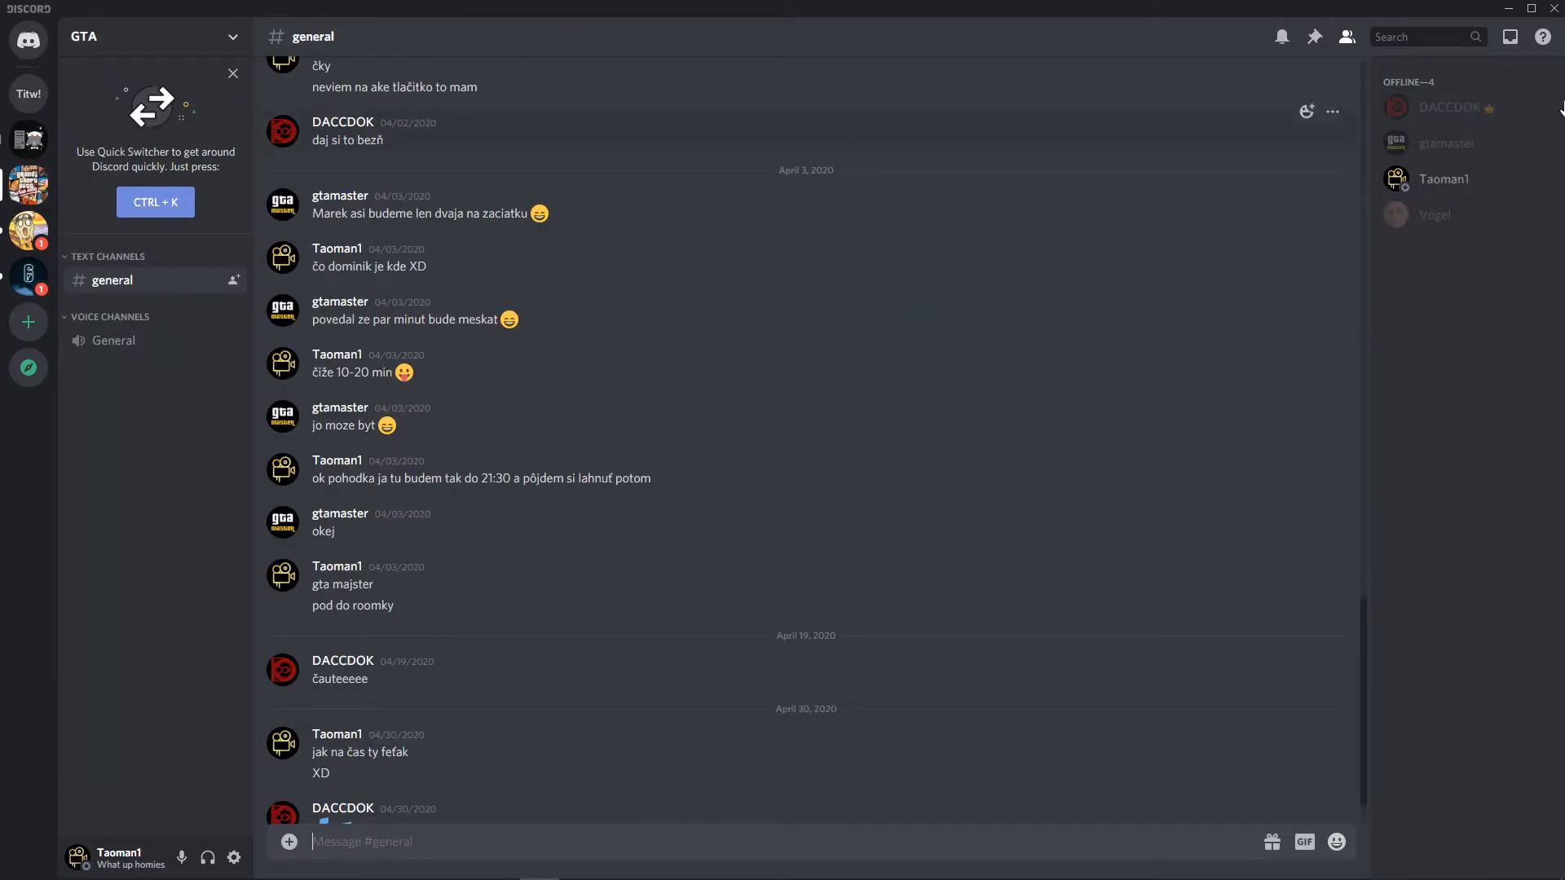
right_click(1432, 215)
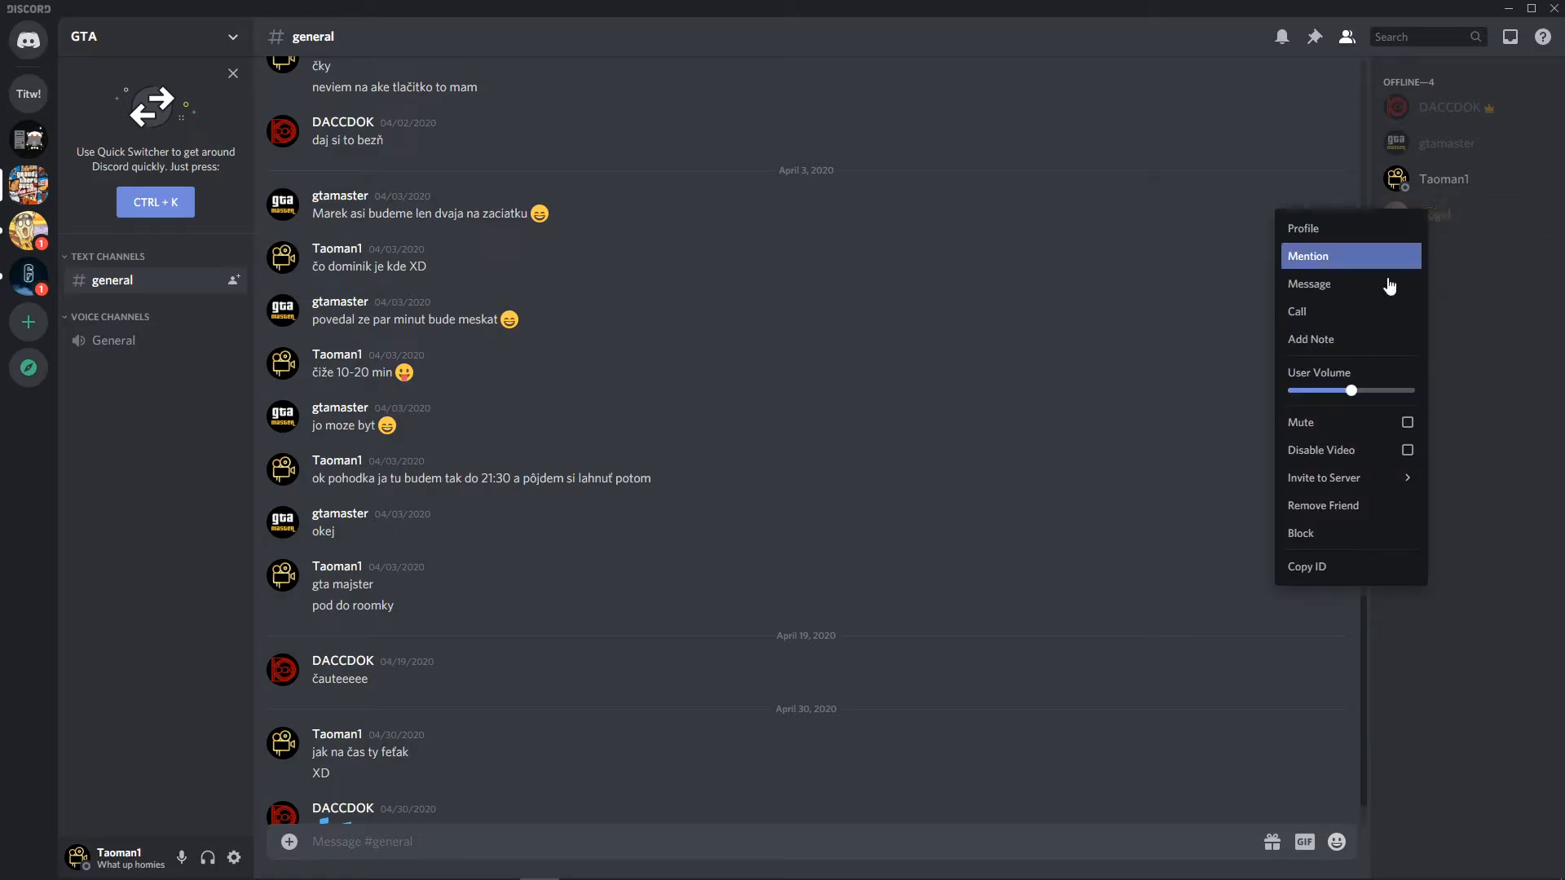
drag(1349, 390, 1370, 389)
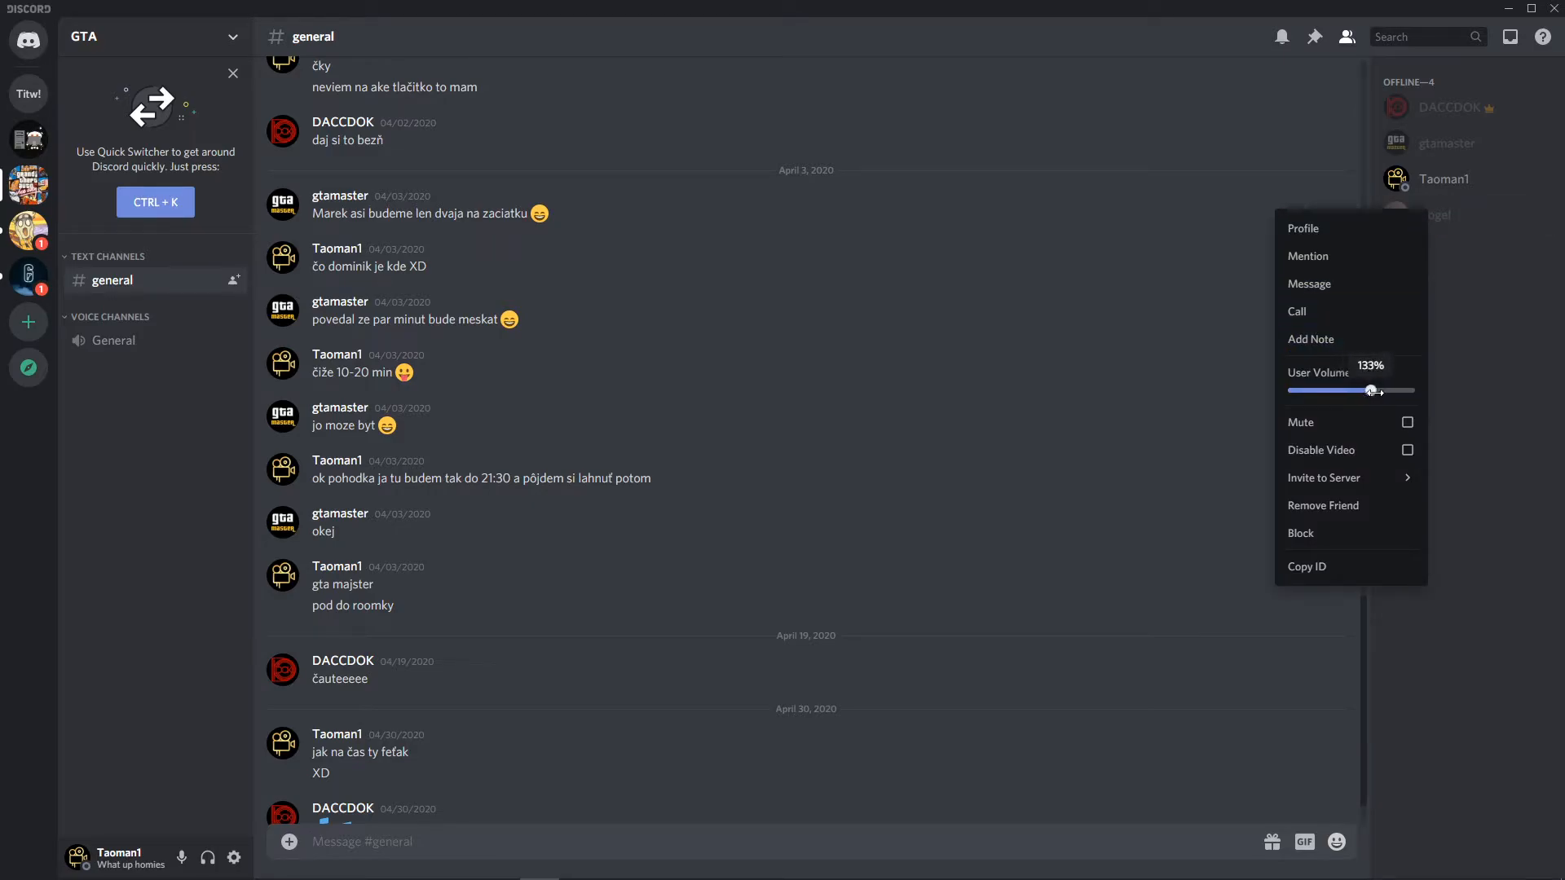